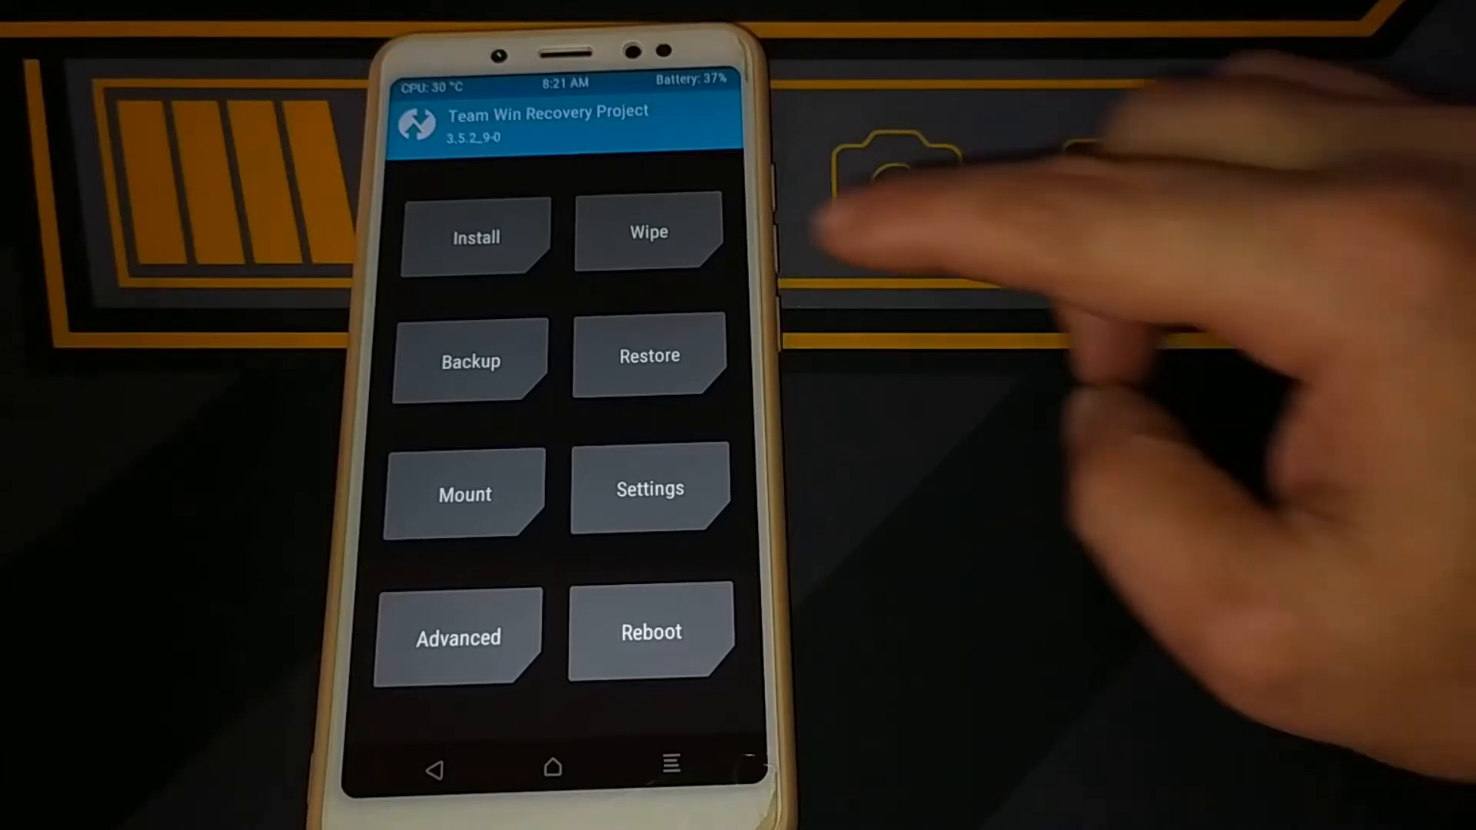
Wipe the Dalvik, Cache, Data, System and Vendor partitions via Advanced Wipe.
left_click(648, 230)
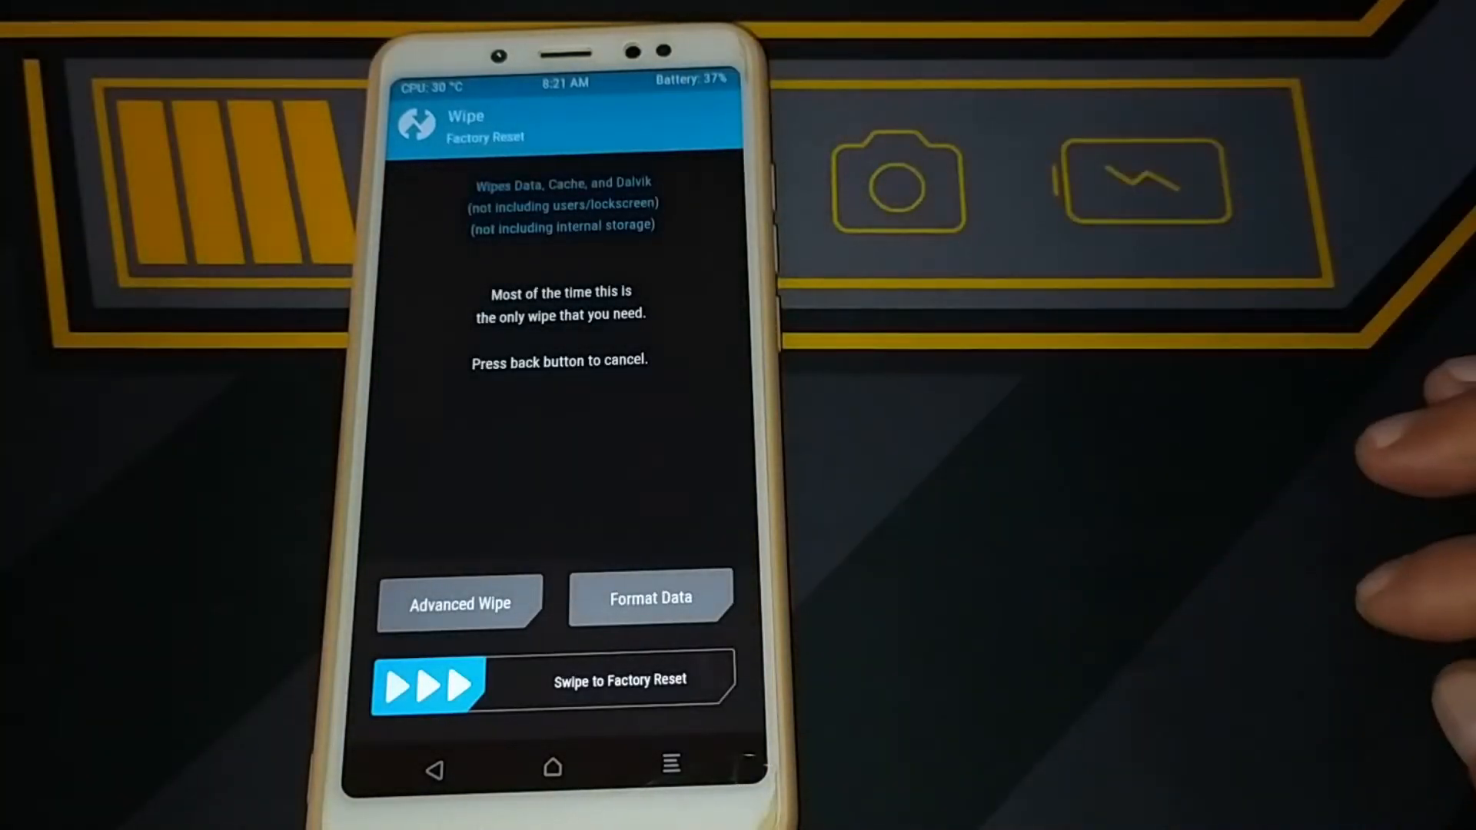
left_click(460, 603)
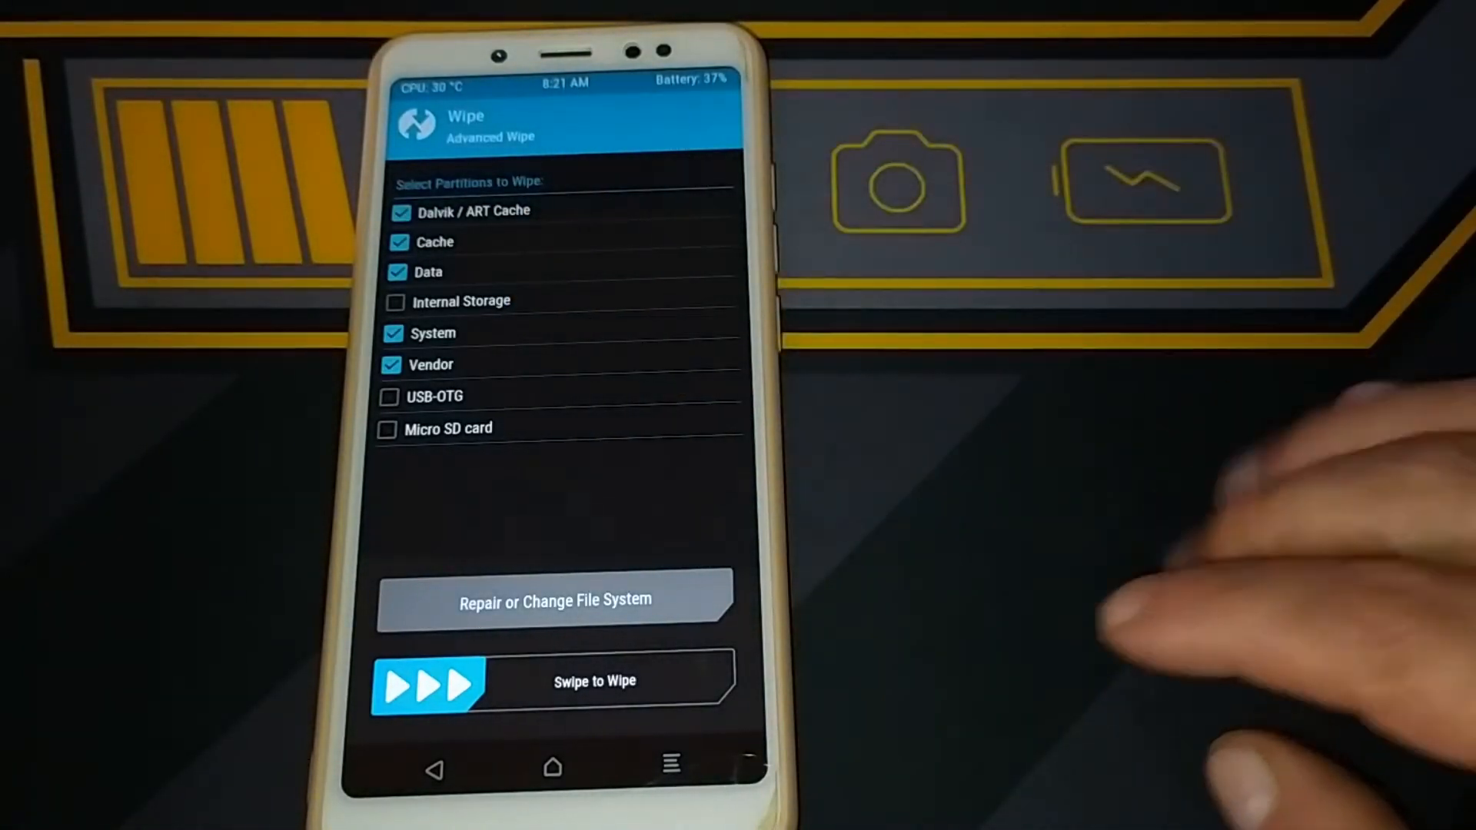
left_click_drag(428, 680, 678, 680)
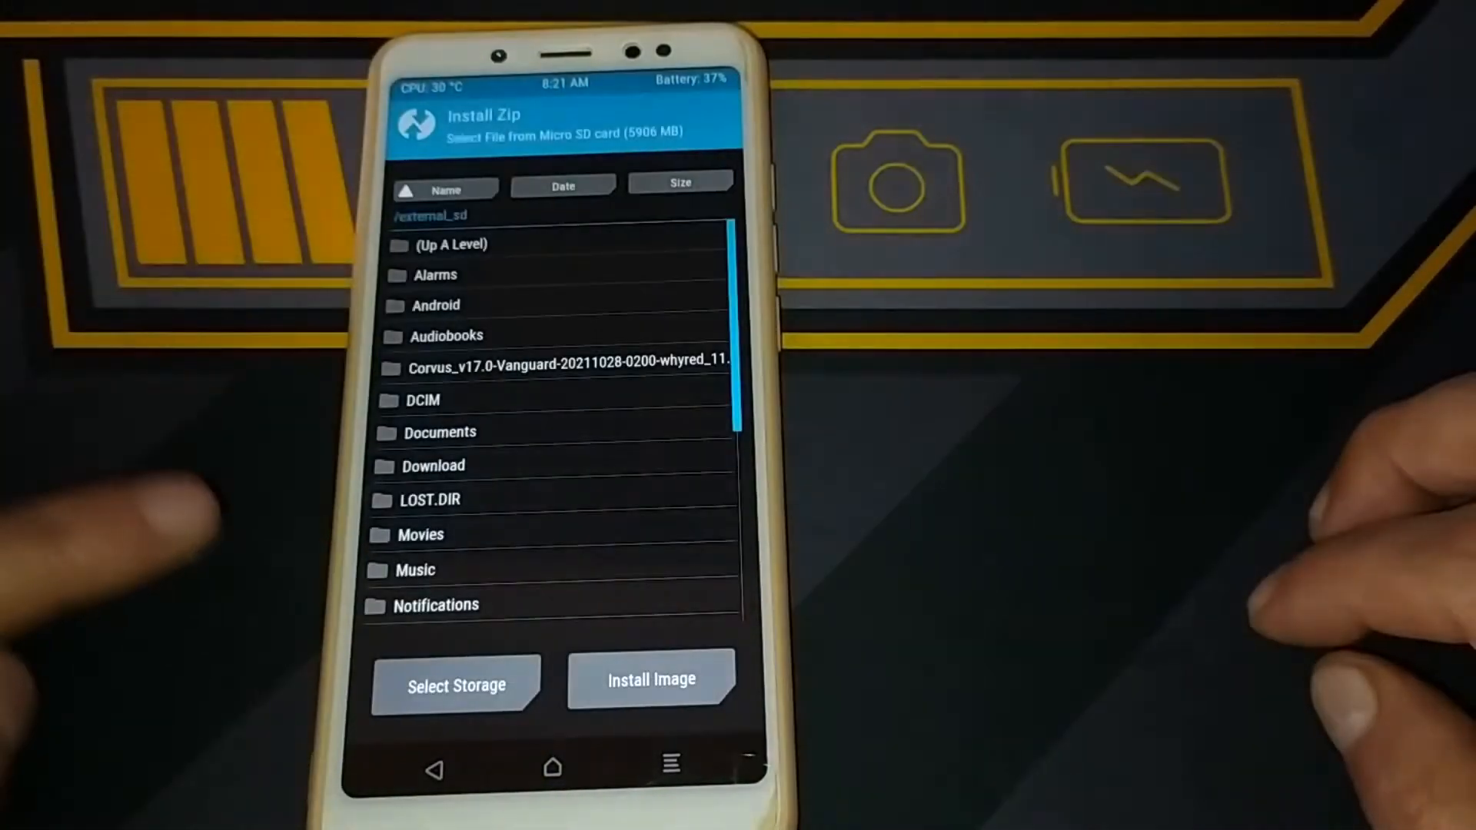
Flash the SyberiaOS zip from internal storage with the swipe confirmation.
left_click(456, 684)
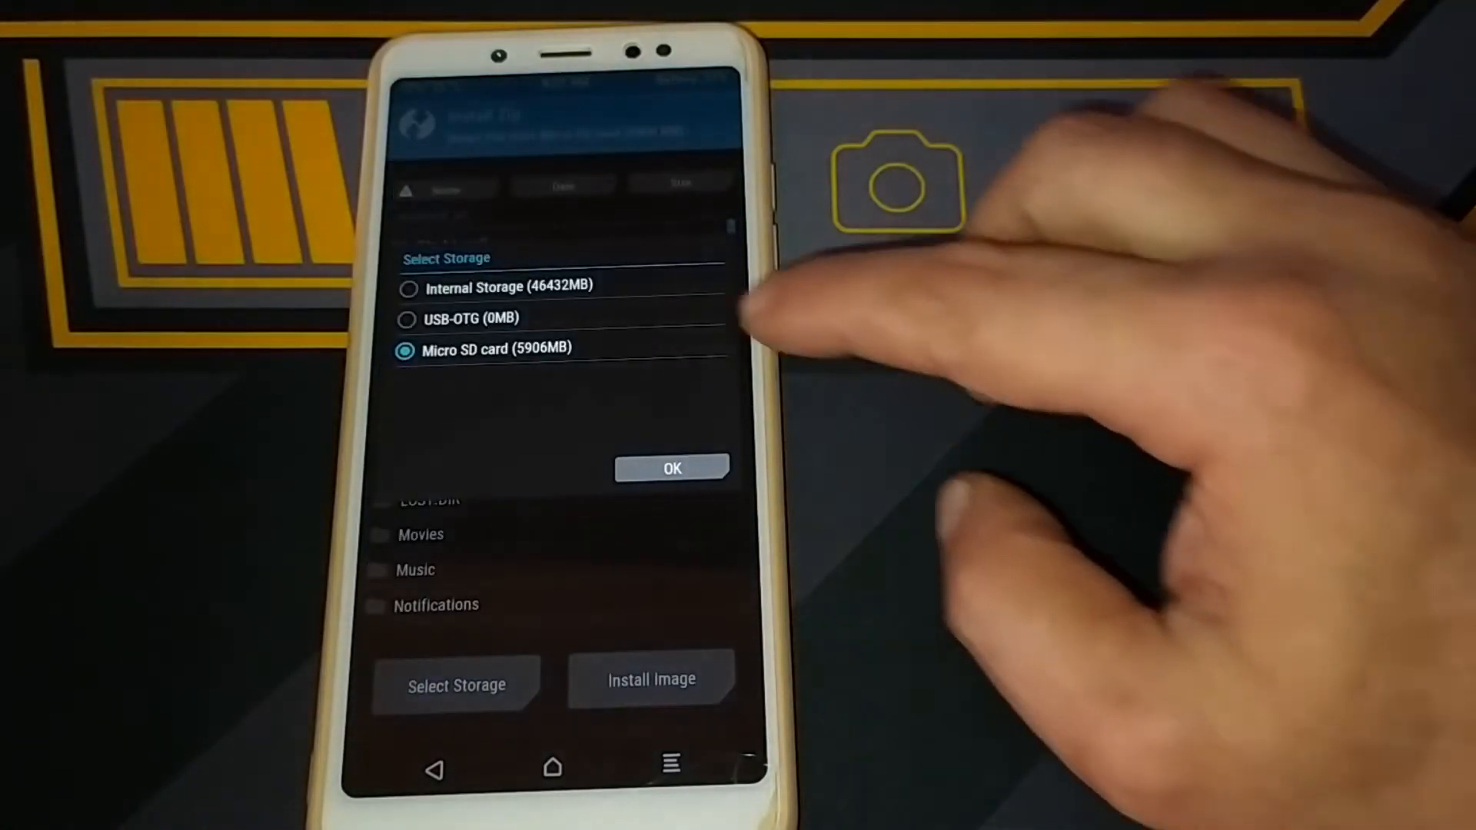
left_click(671, 468)
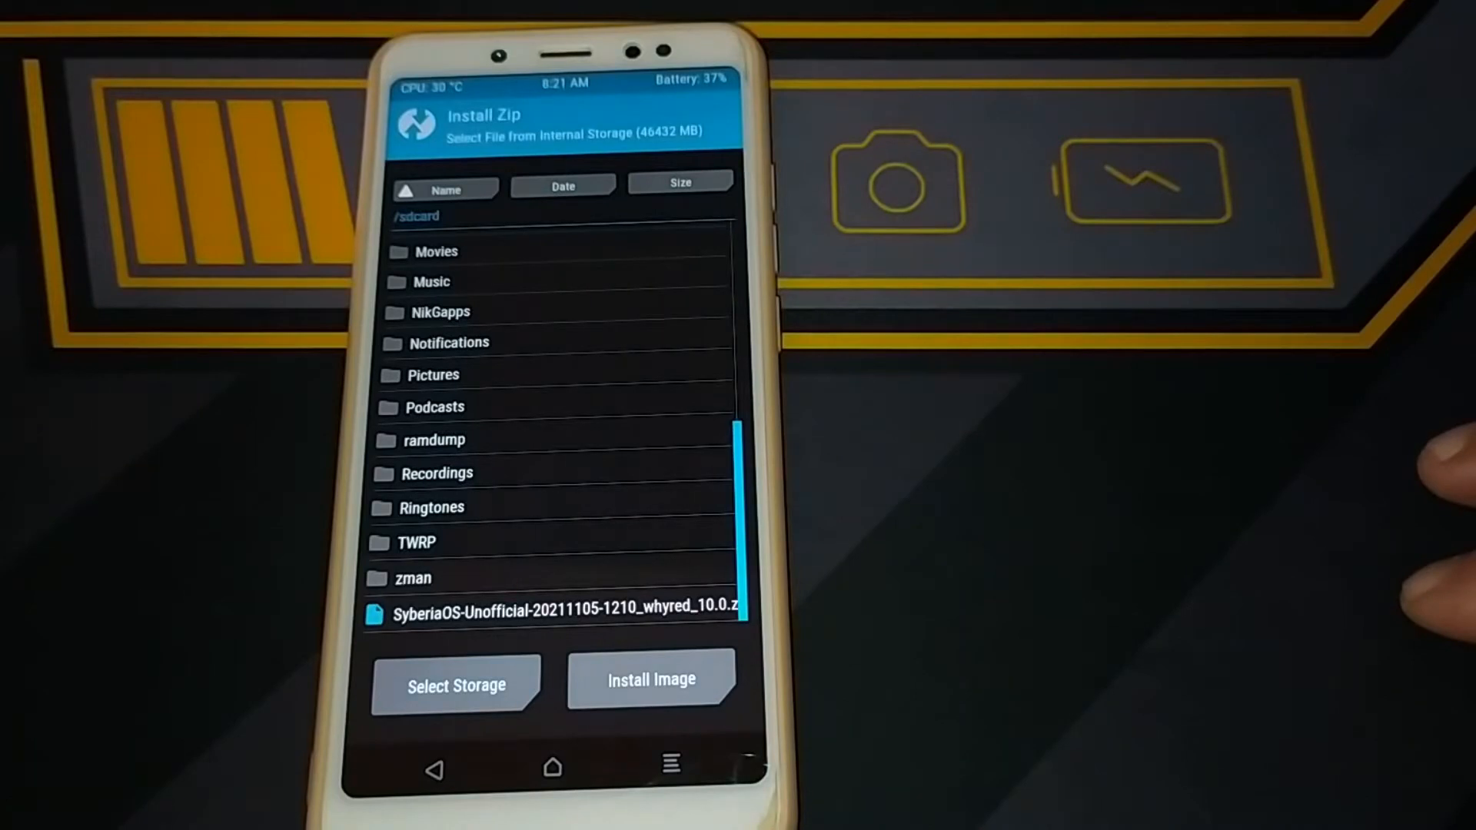
left_click(562, 613)
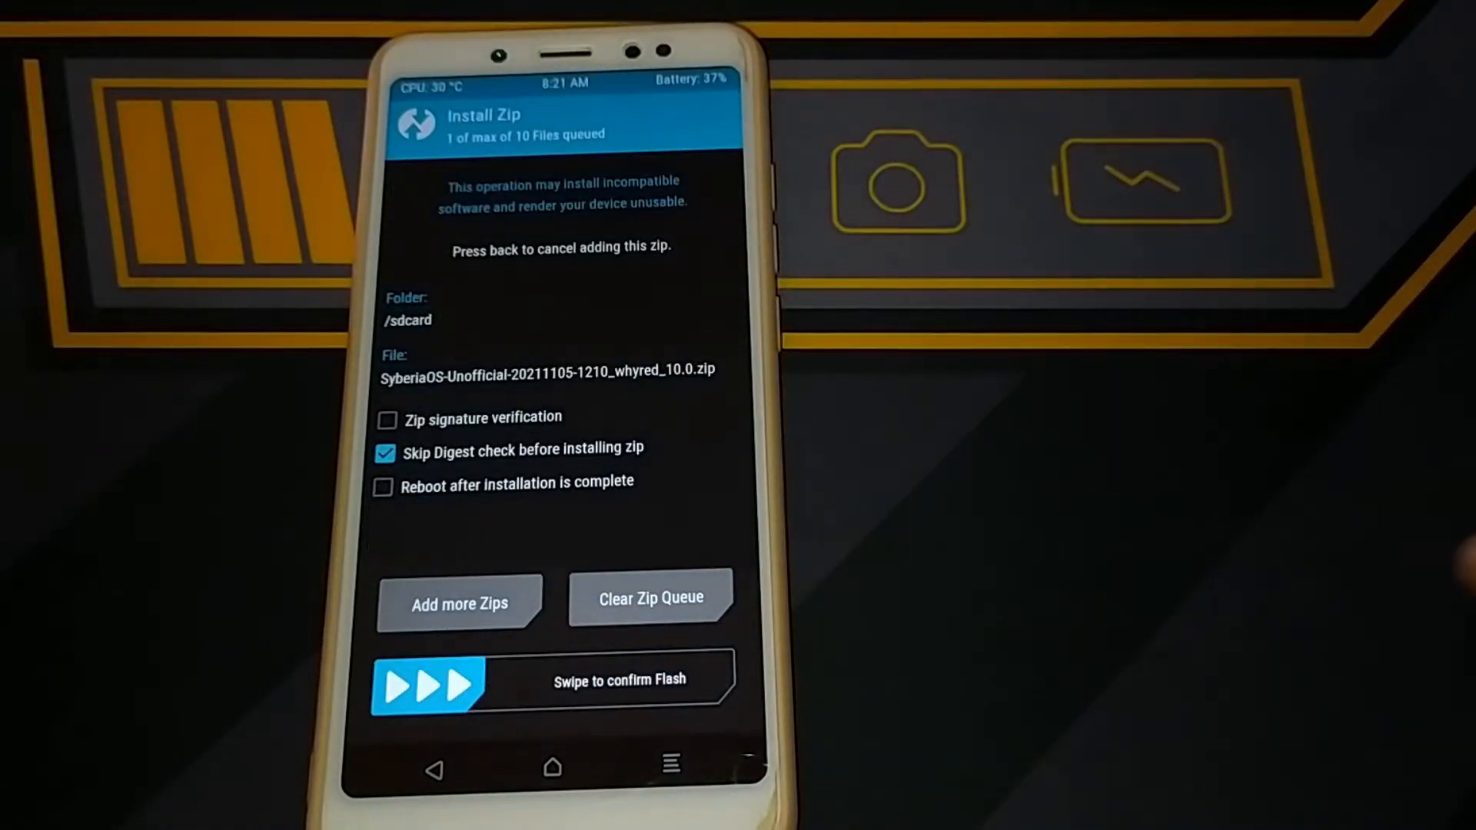
left_click_drag(406, 682, 725, 683)
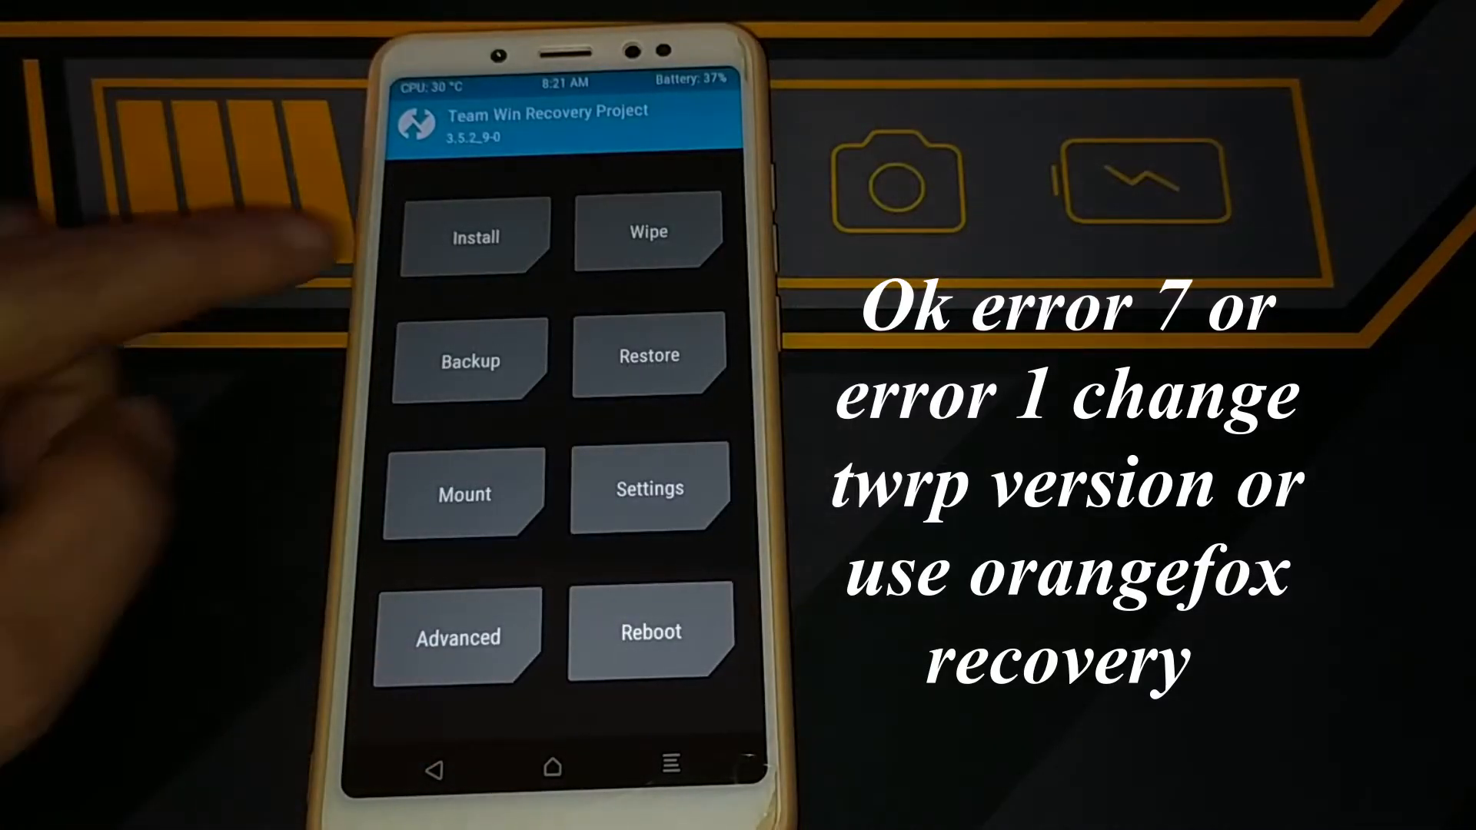
Reopen Install and browse storage, ending in OrangeFox Recovery's Settings menu.
left_click(476, 238)
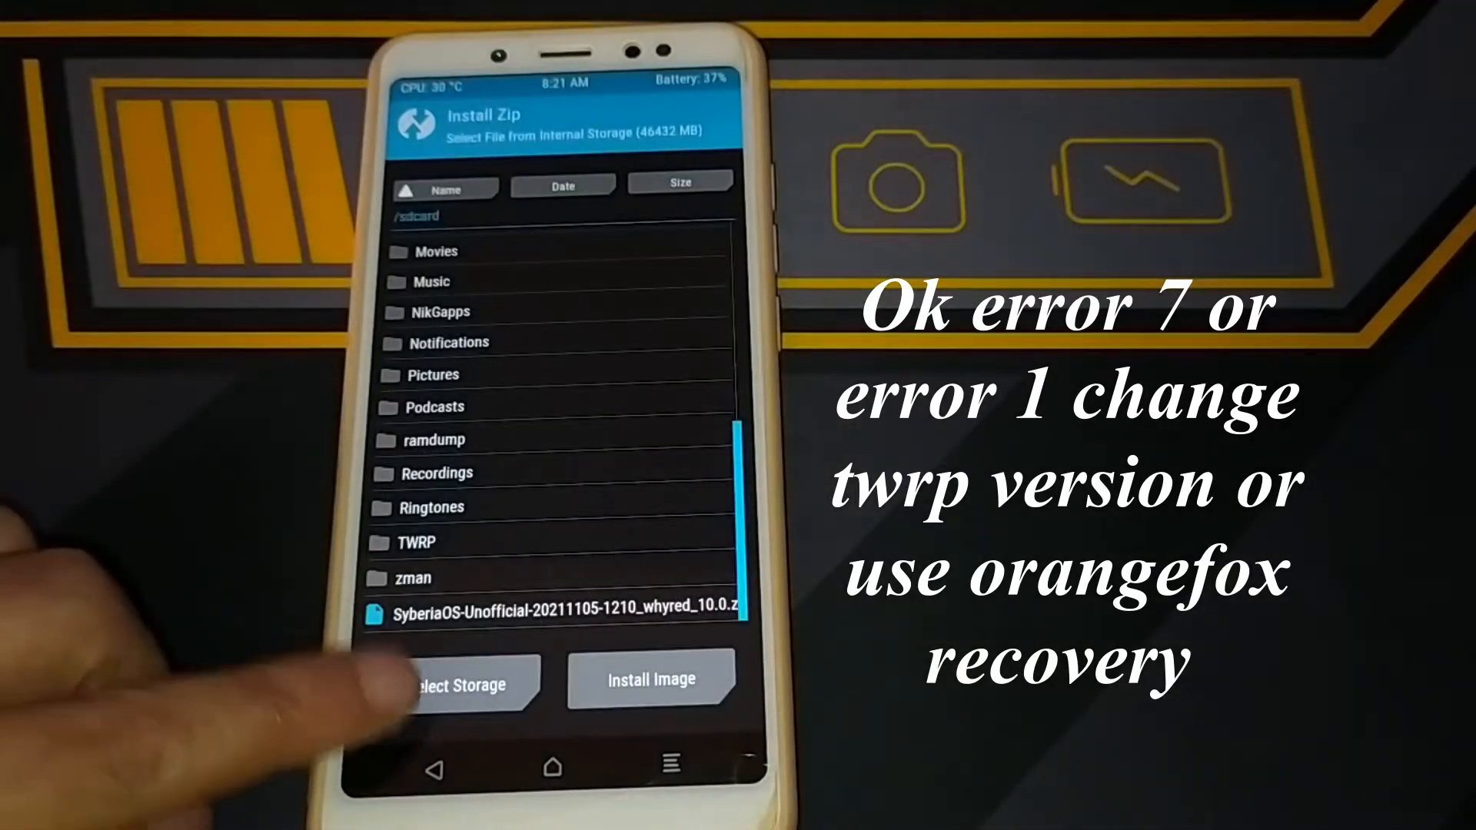
left_click(454, 683)
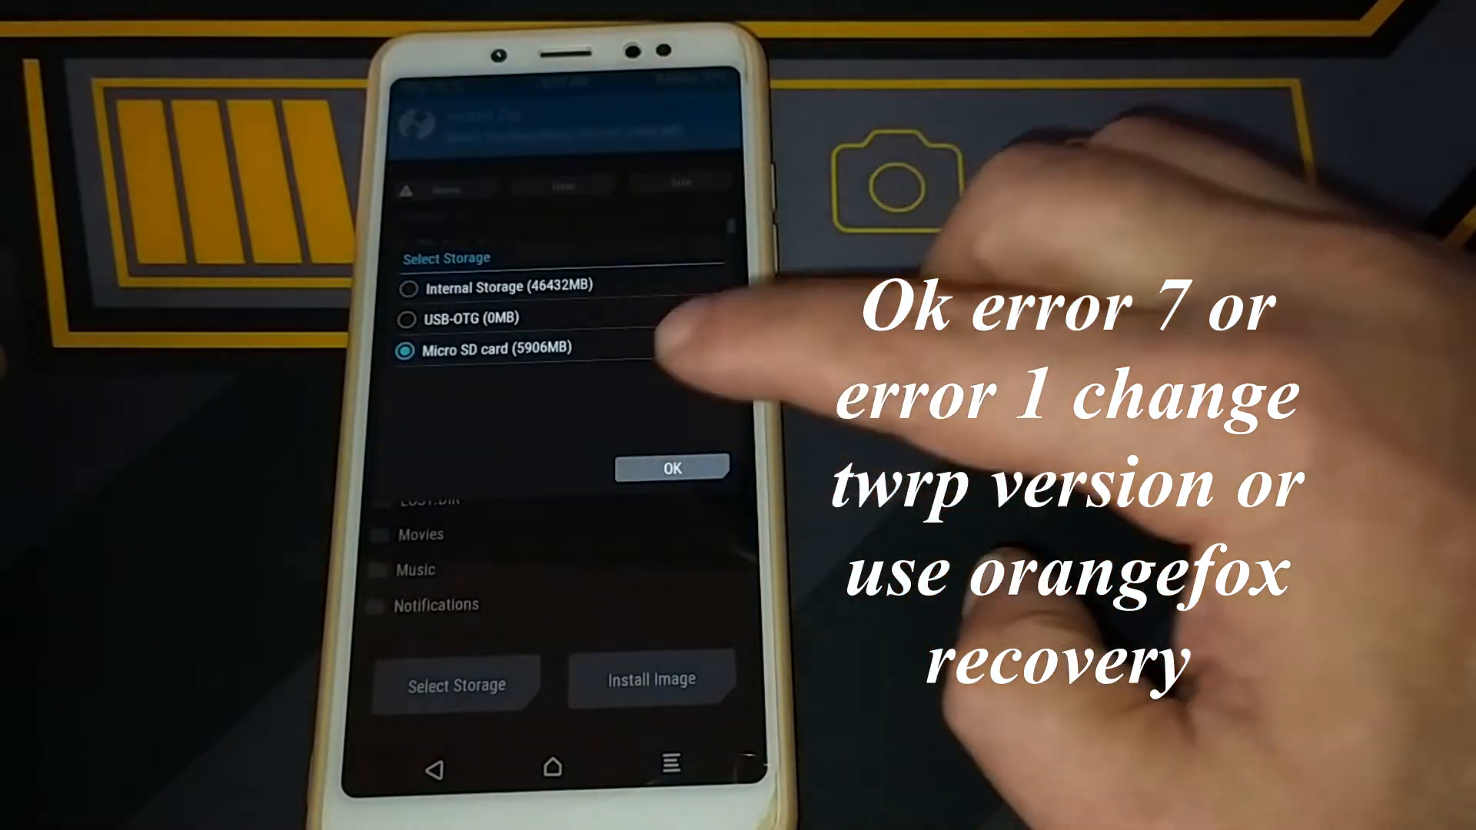
left_click(671, 468)
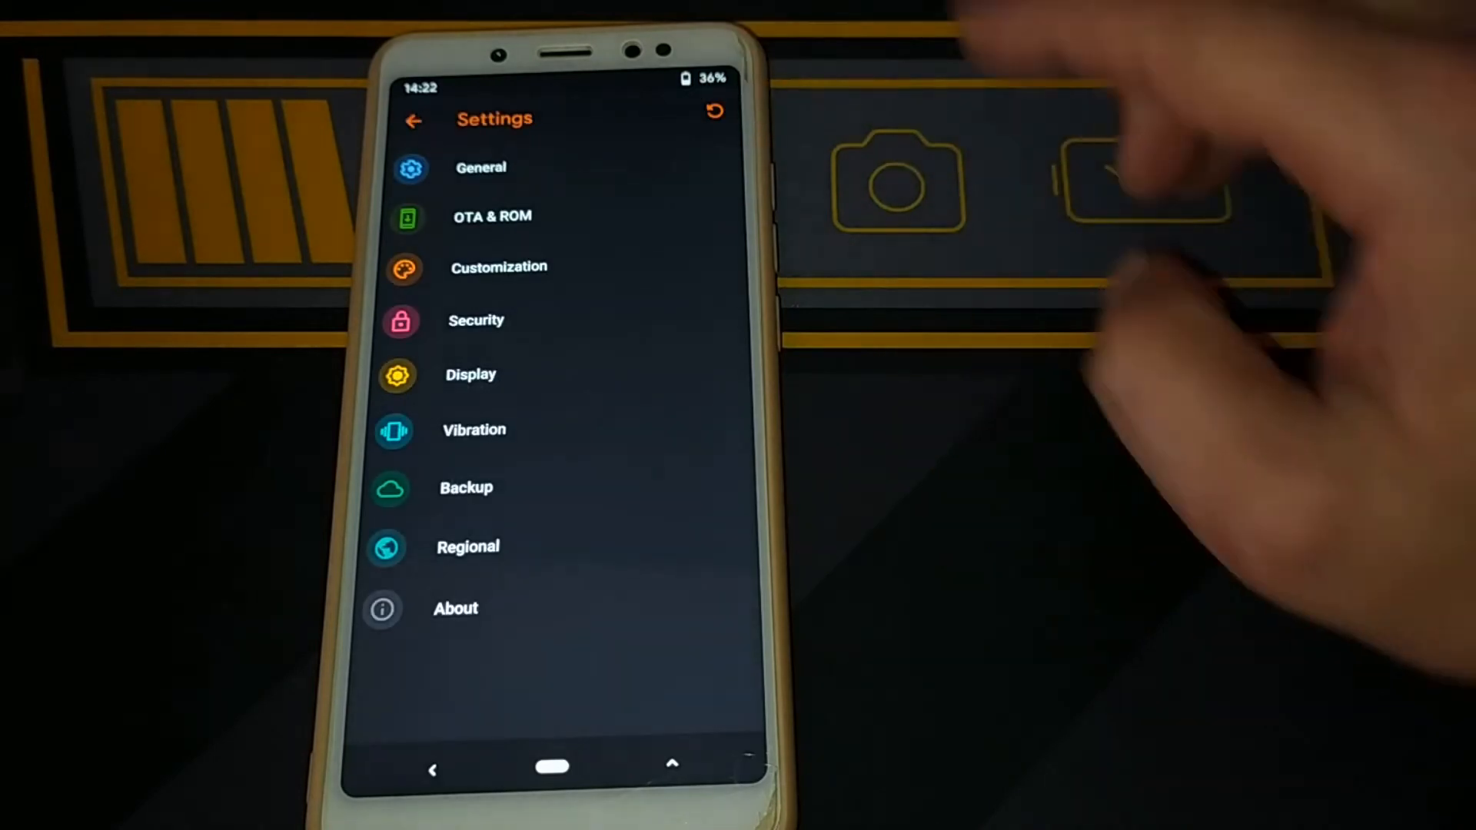
Lower the display brightness to 44% in OrangeFox Display settings.
left_click(469, 373)
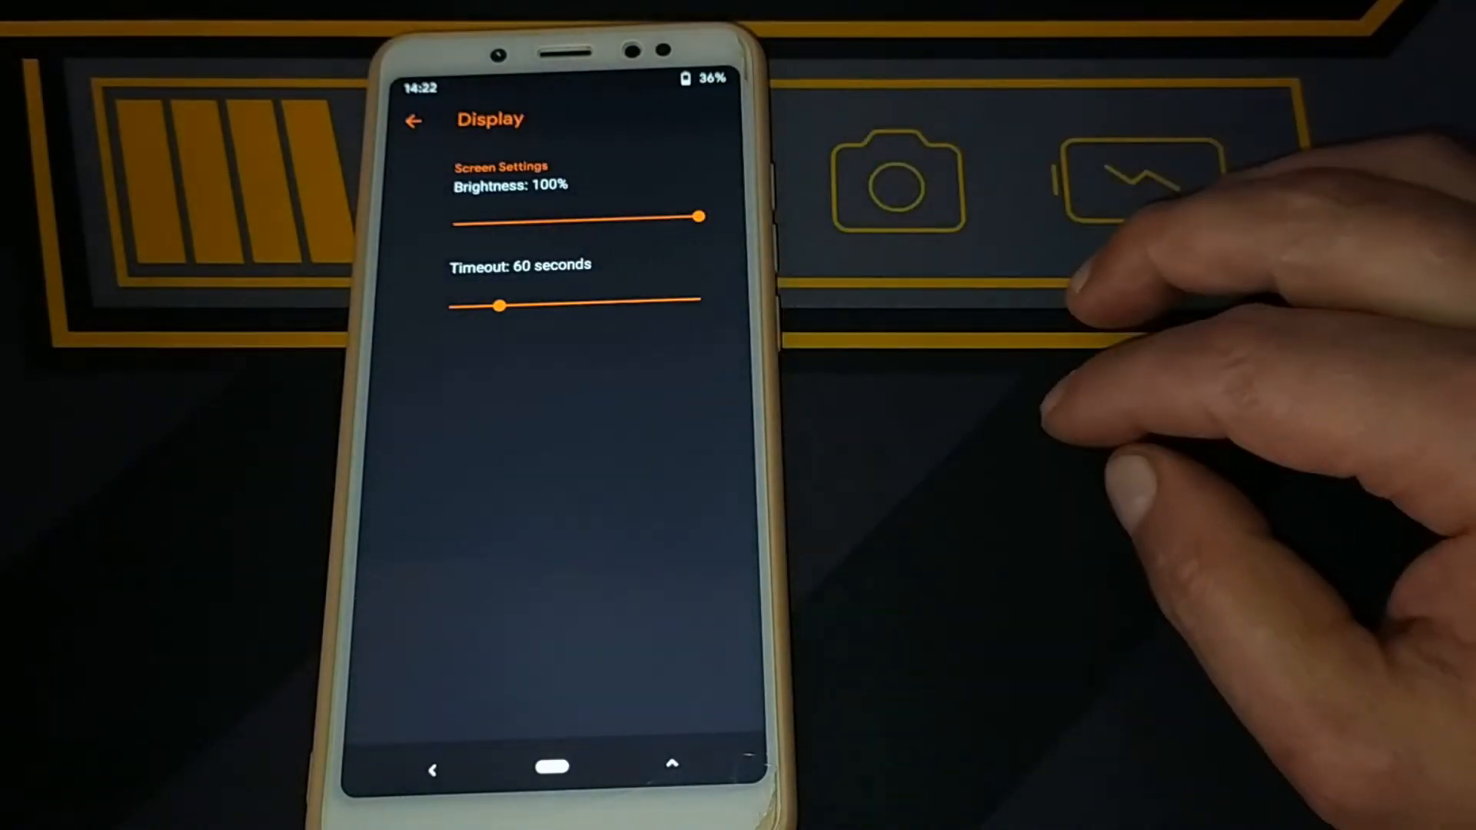
left_click_drag(697, 217, 549, 222)
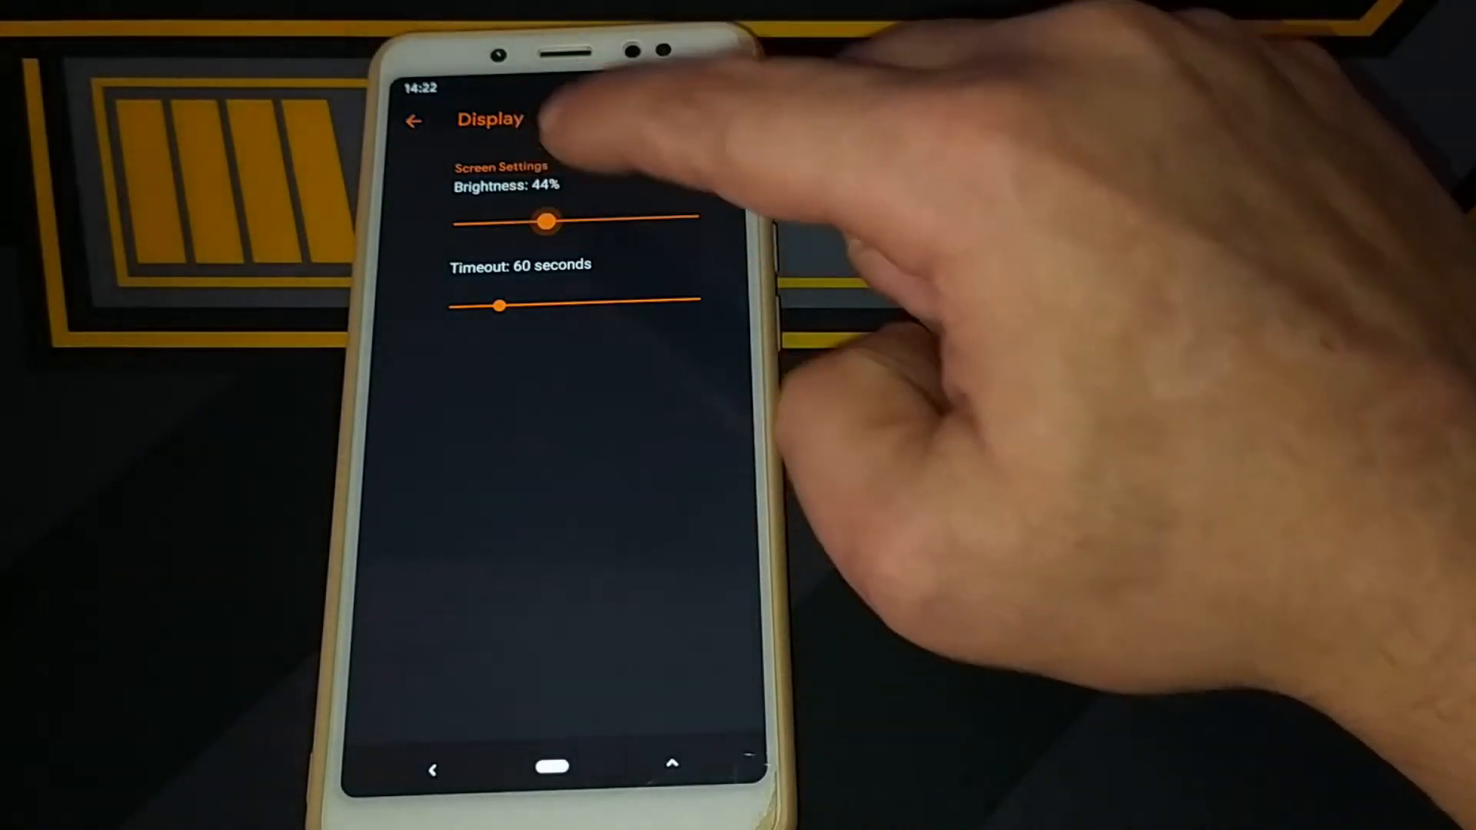
left_click_drag(499, 304, 701, 299)
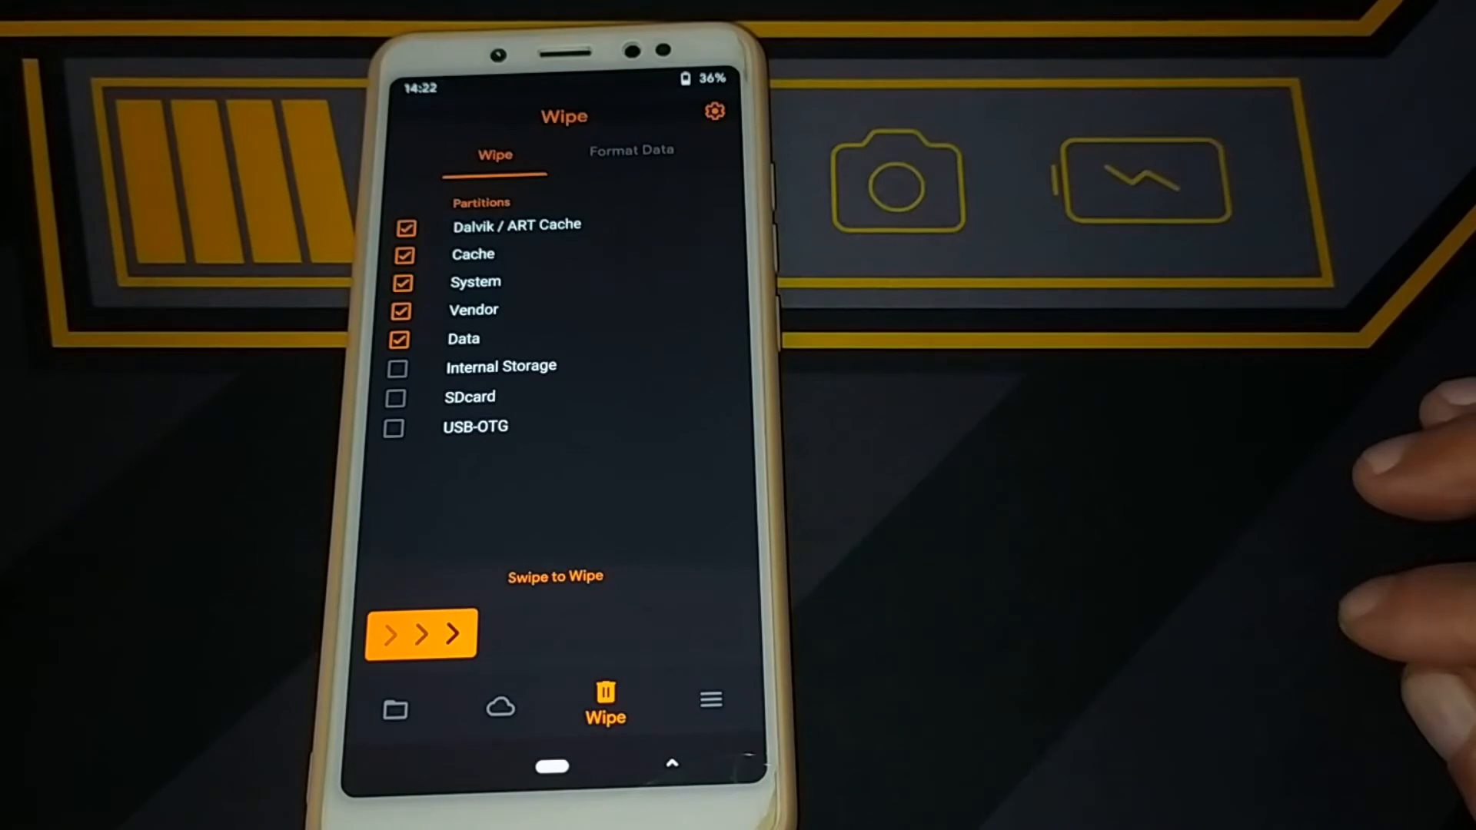
Wipe Dalvik, cache, system, vendor and data, then browse /sdcard folders.
left_click_drag(386, 635, 462, 635)
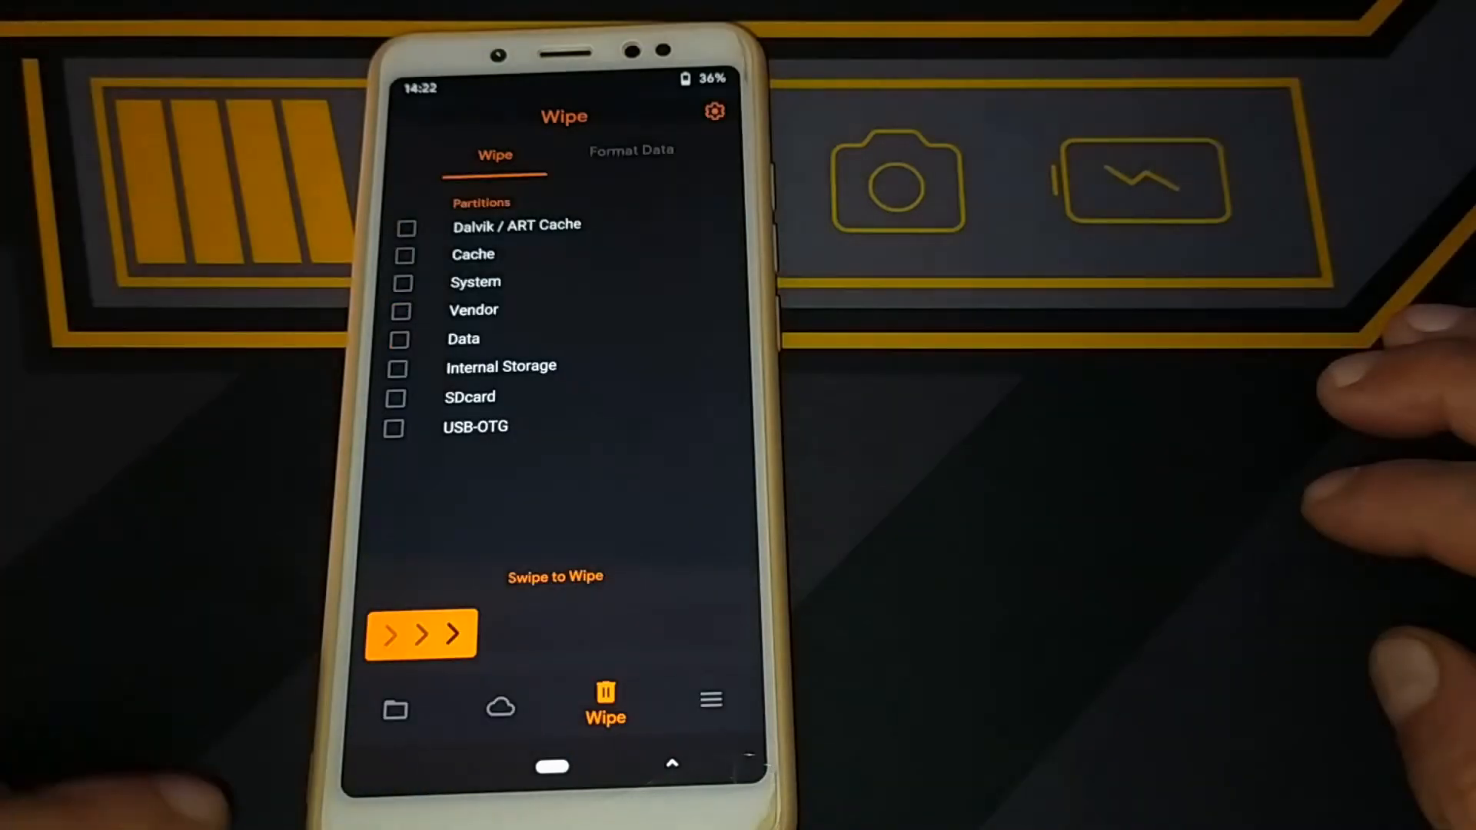
left_click(395, 706)
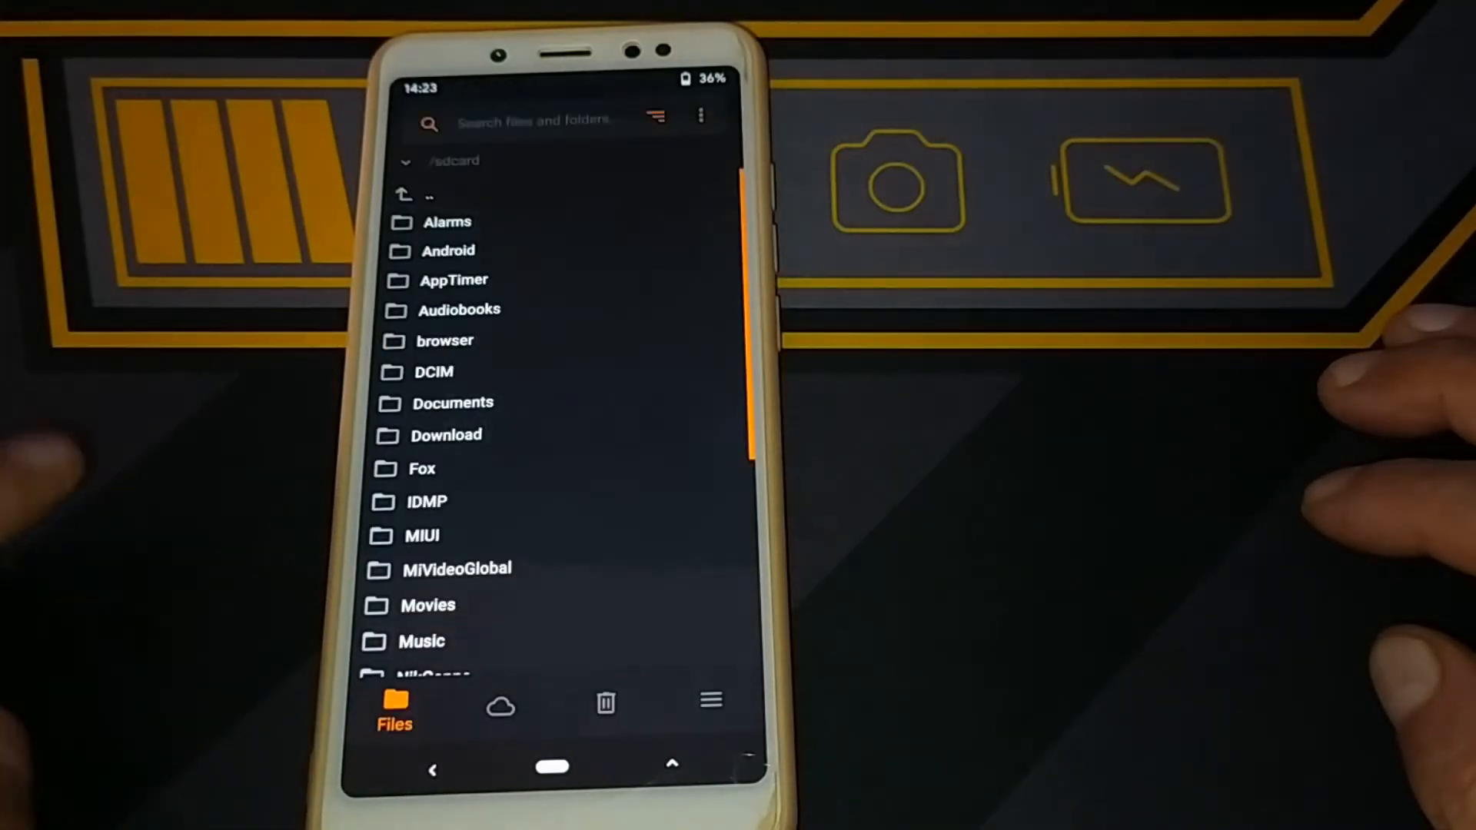
left_click(532, 120)
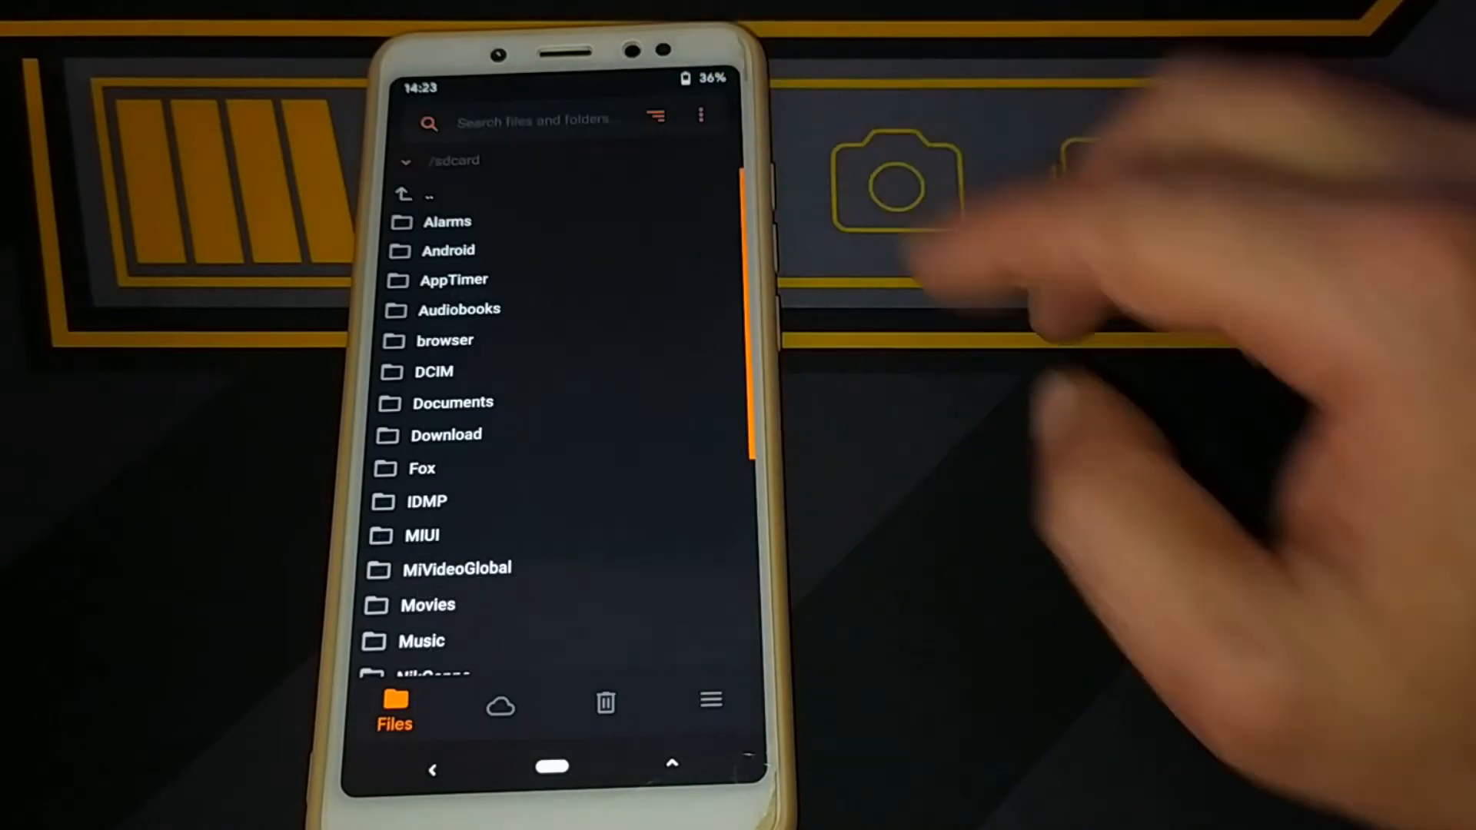
Flash the SyberiaOS zip and reboot into the system from the Done screen.
scroll("down", 3)
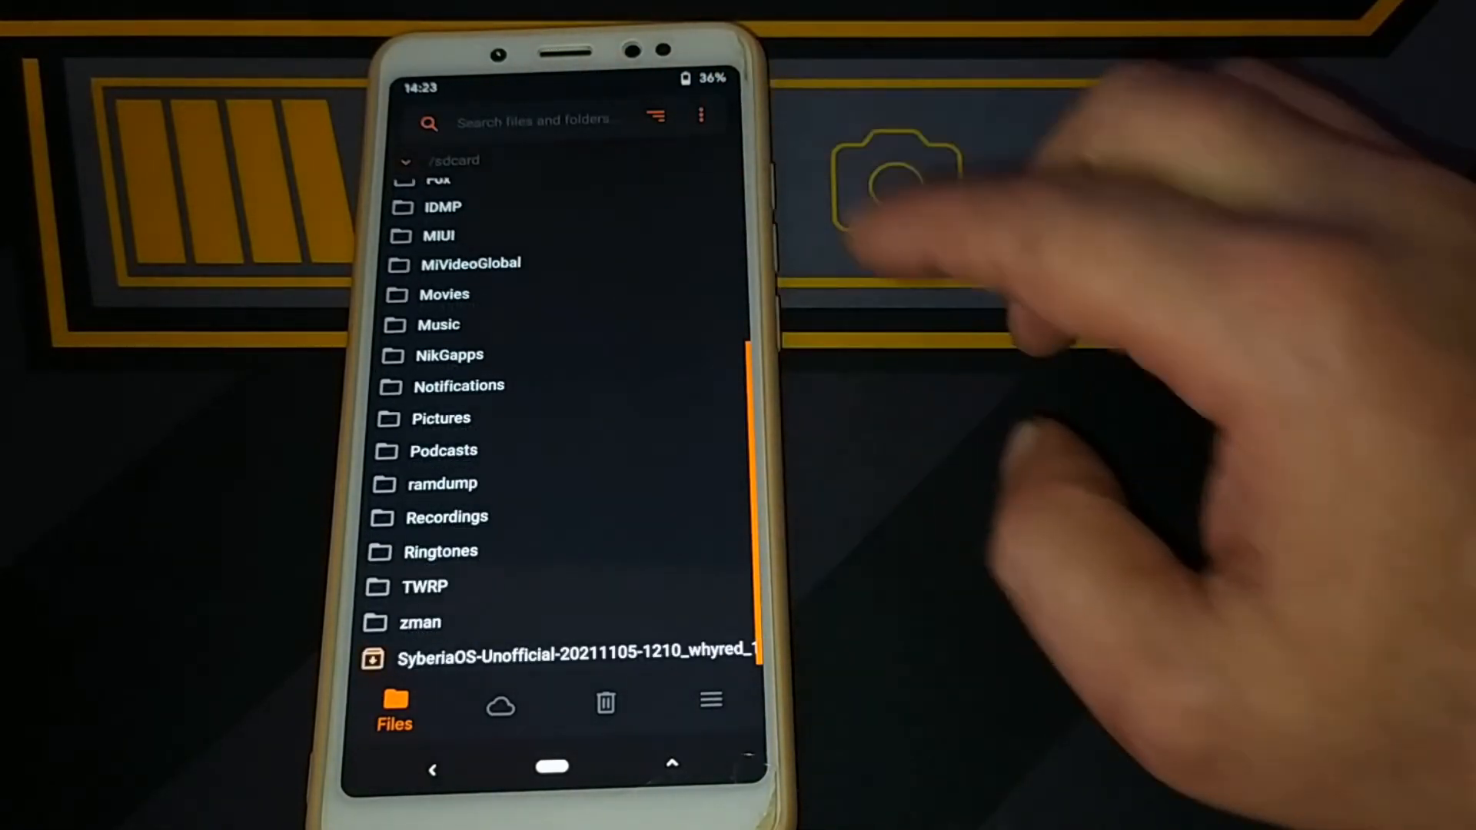
left_click(574, 655)
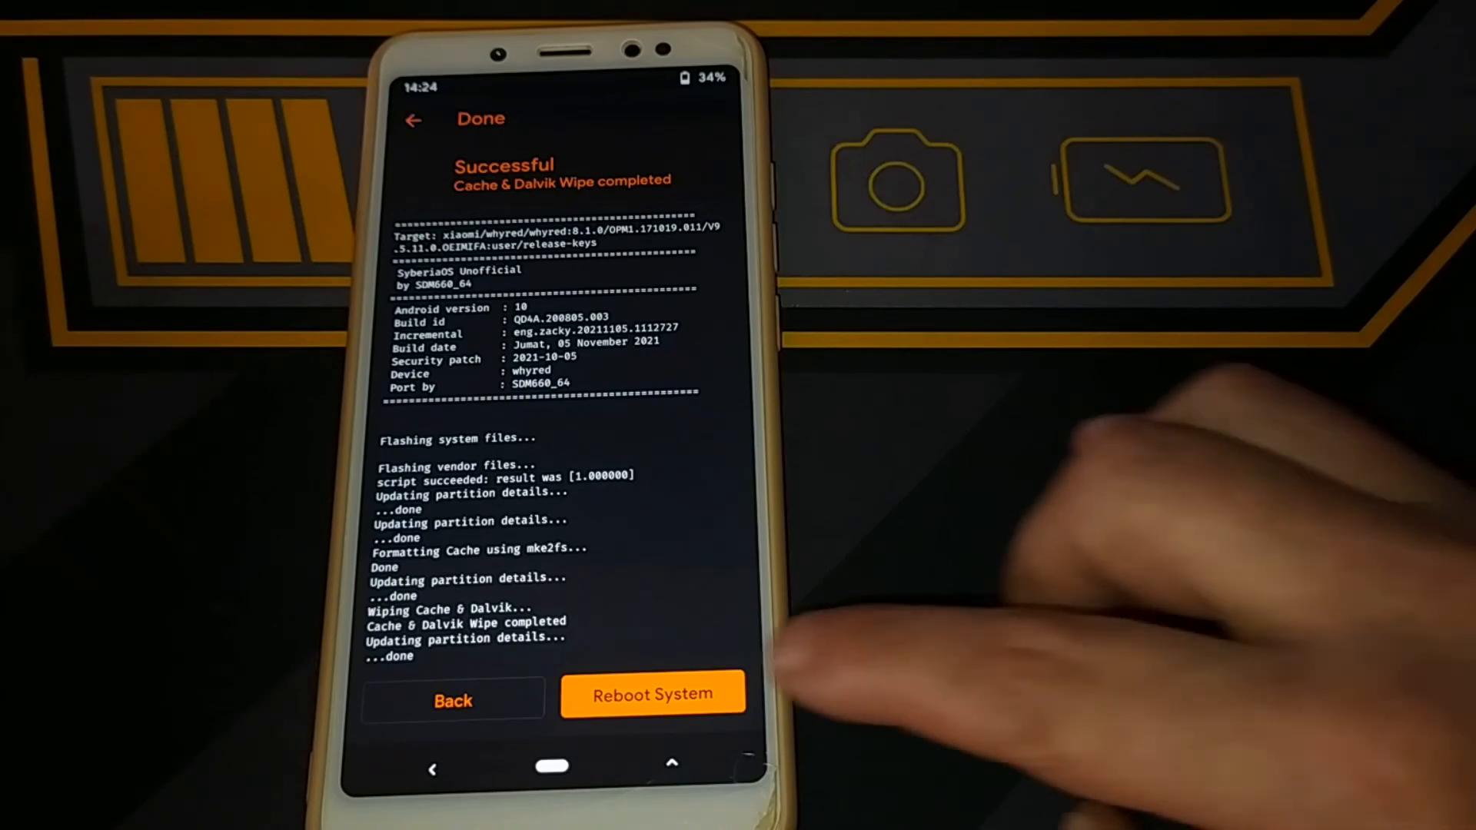
left_click(653, 695)
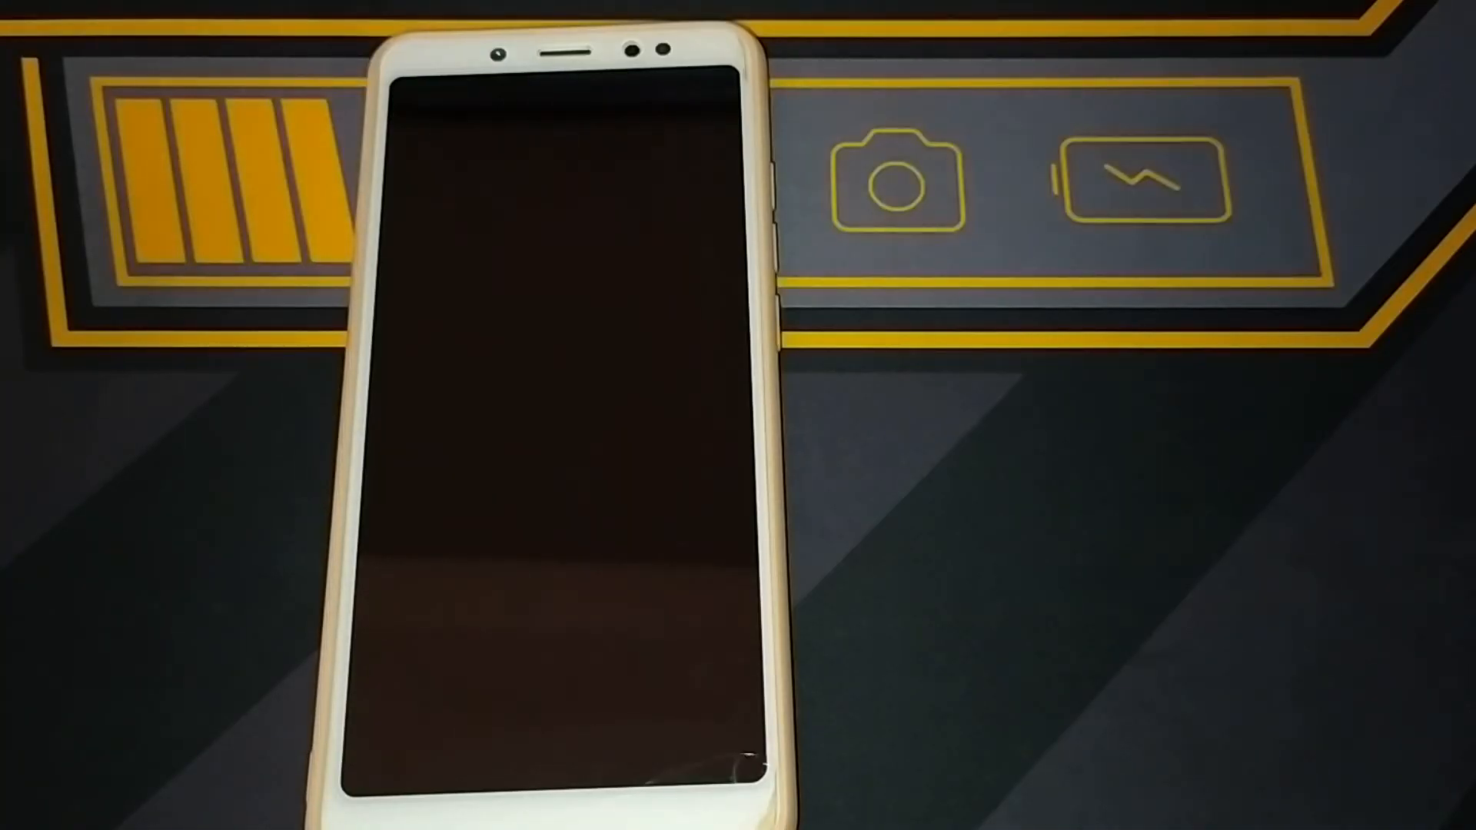